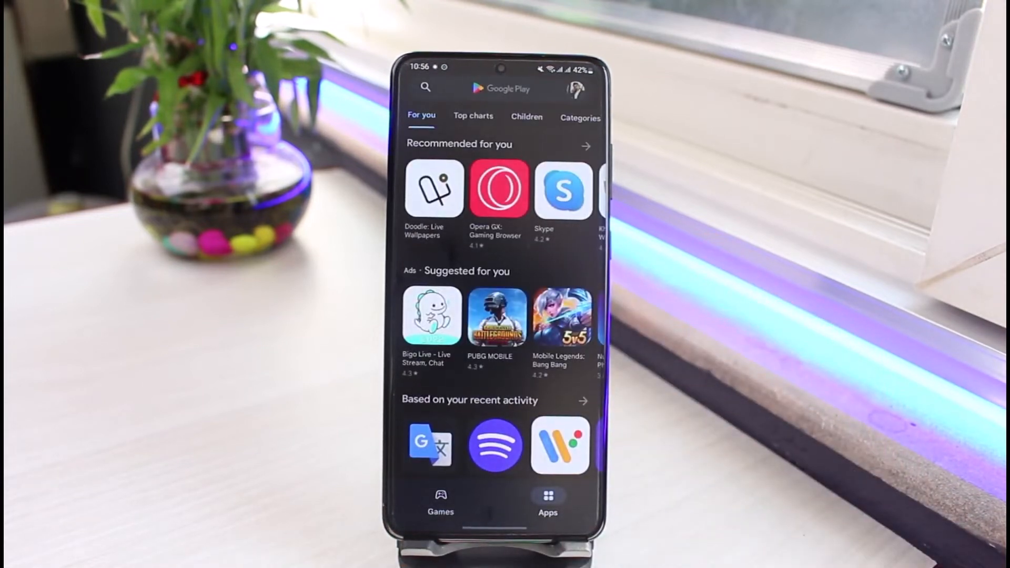
# Leave Google Play Store and reach the phone's Settings list showing the Apps entry.
pyautogui.click(495, 88)
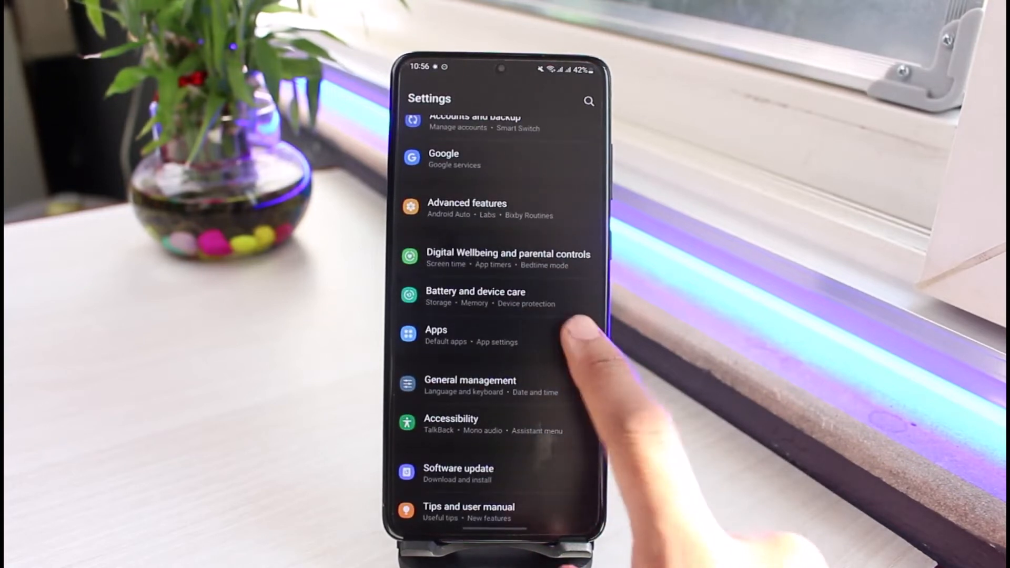
# From Apps, locate Google Play Store and show its storage usage with cache at 0 B.
pyautogui.click(435, 335)
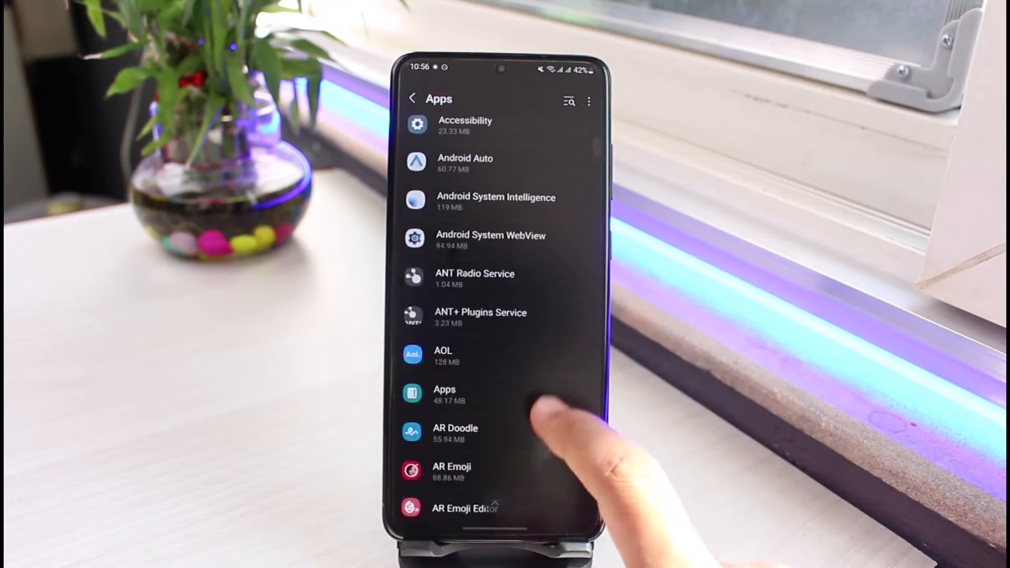
pyautogui.scroll(-3)
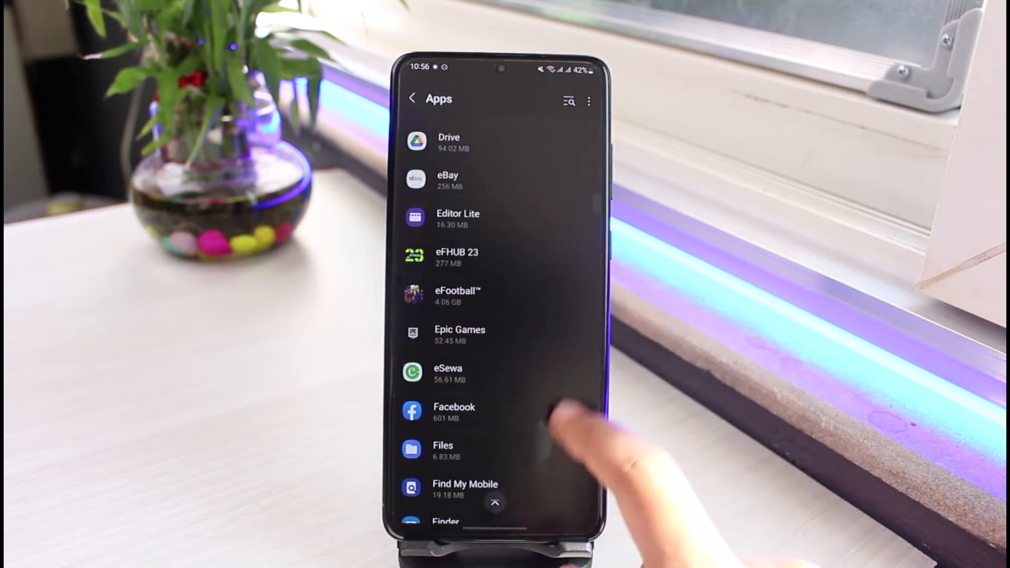
pyautogui.scroll(-3)
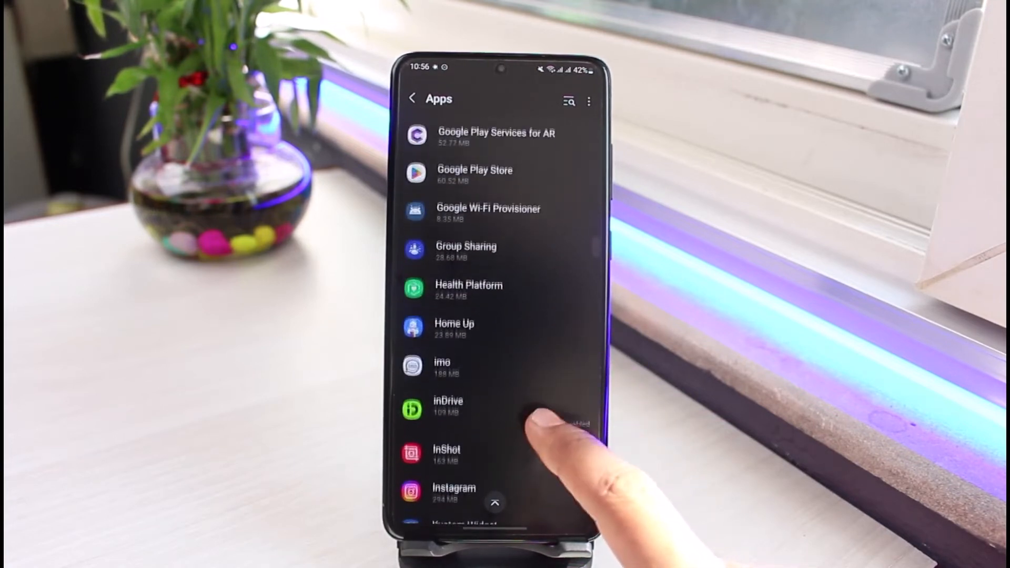
pyautogui.scroll(-3)
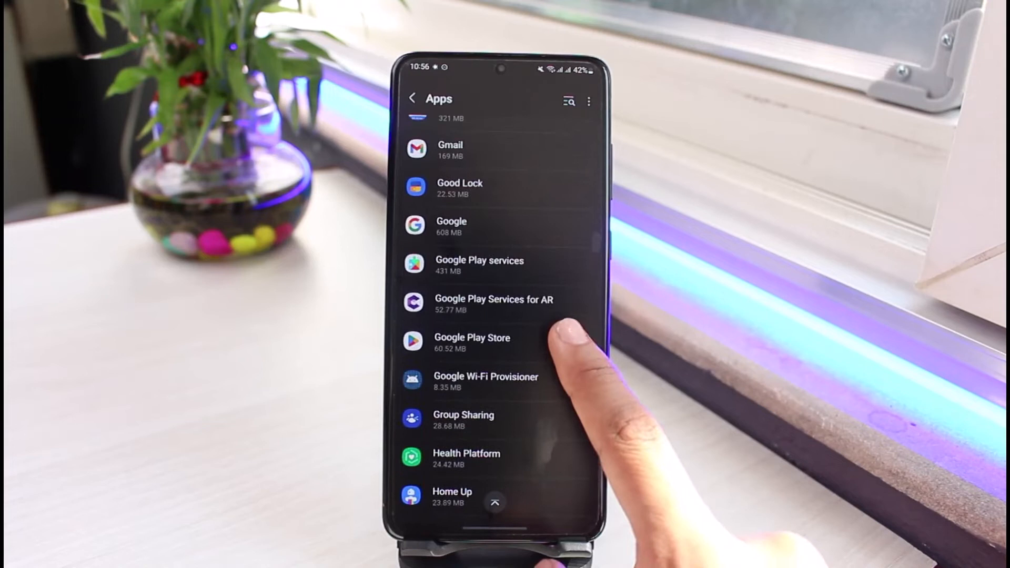
pyautogui.click(471, 341)
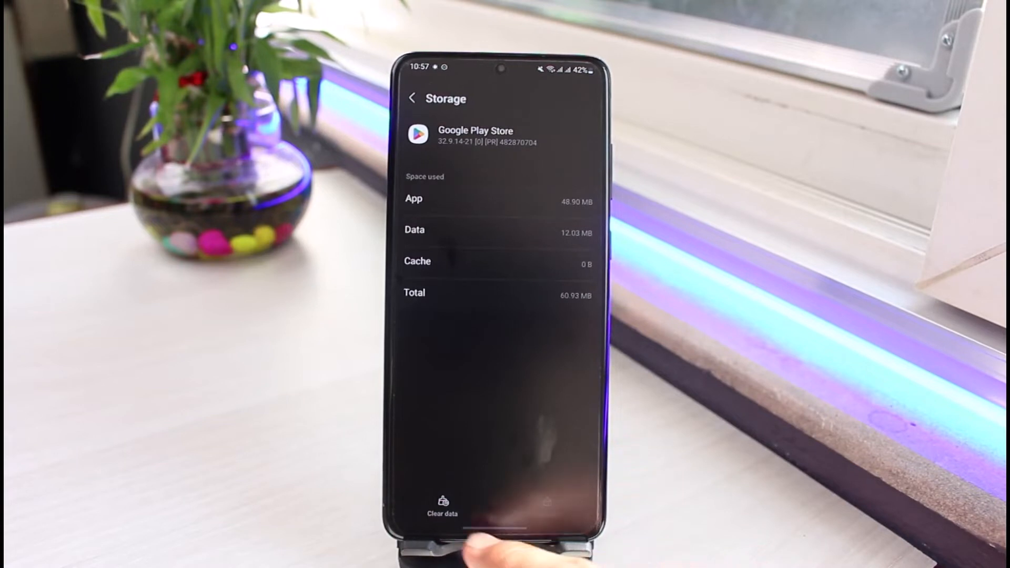
# Wipe Google Play Store's stored data and confirm disabling the app.
pyautogui.click(441, 506)
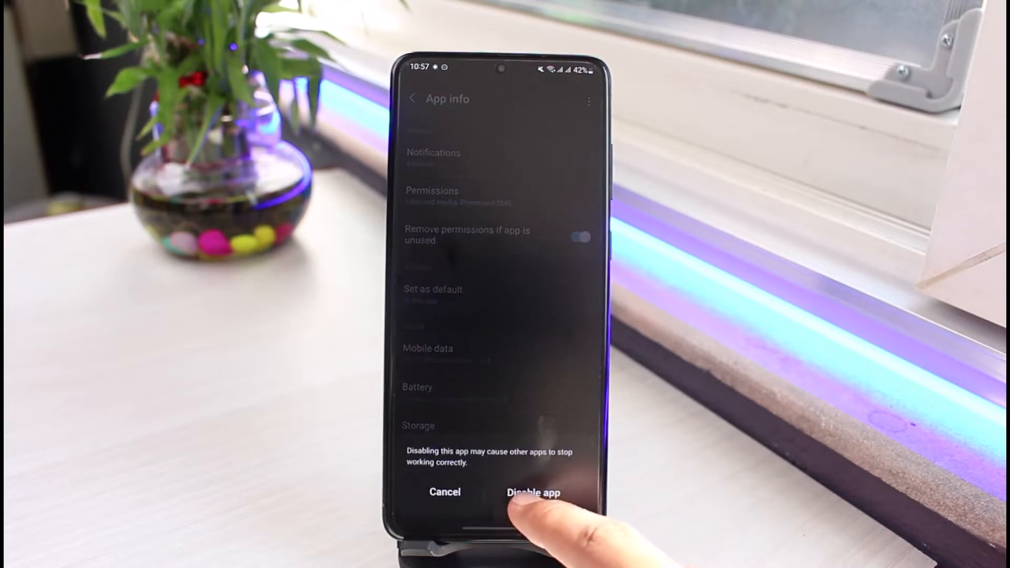
pyautogui.click(532, 492)
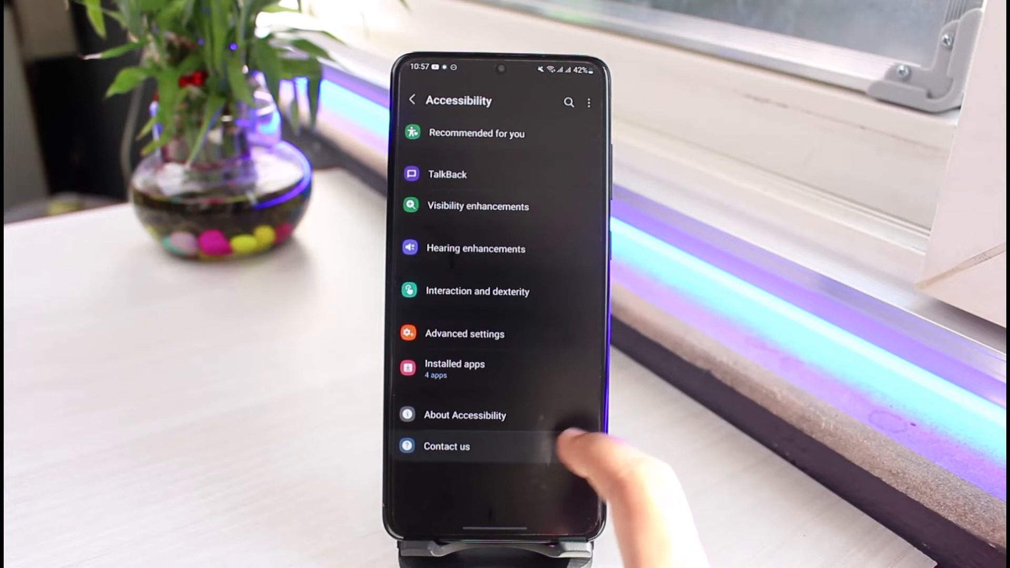
# Return to main Settings and reach Manage accounts via Accounts and backup.
pyautogui.click(411, 100)
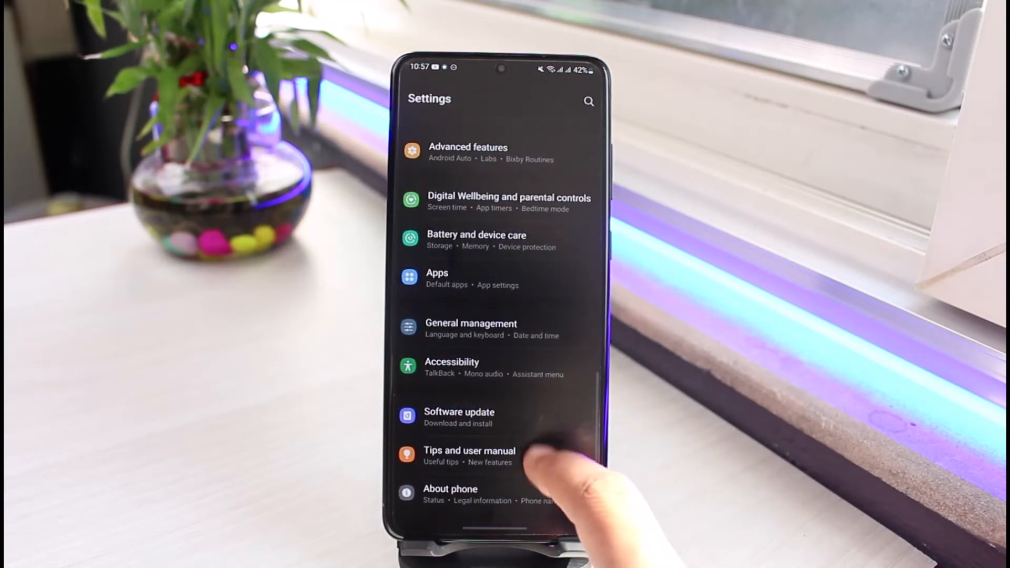
pyautogui.scroll(-3)
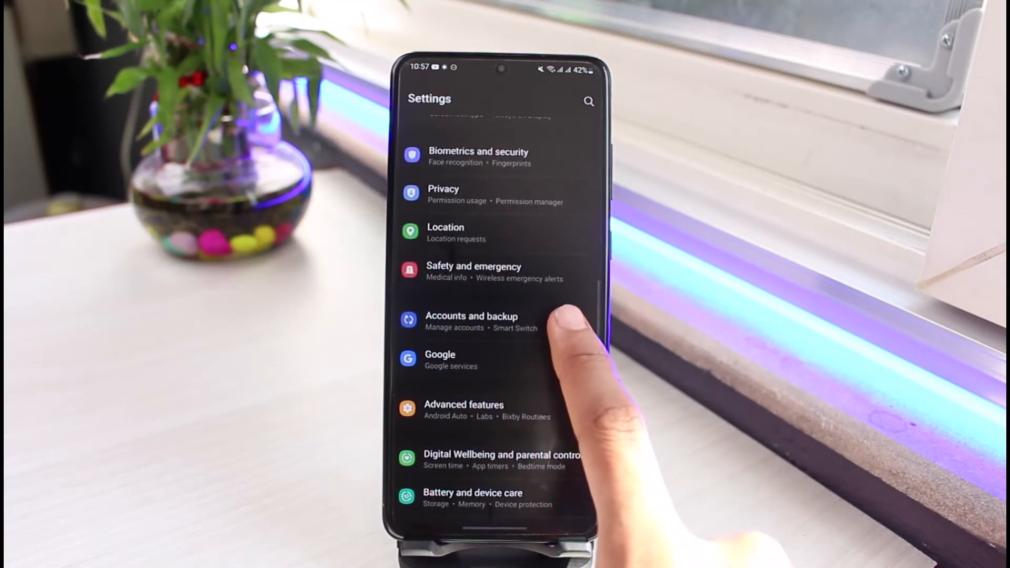
pyautogui.click(472, 321)
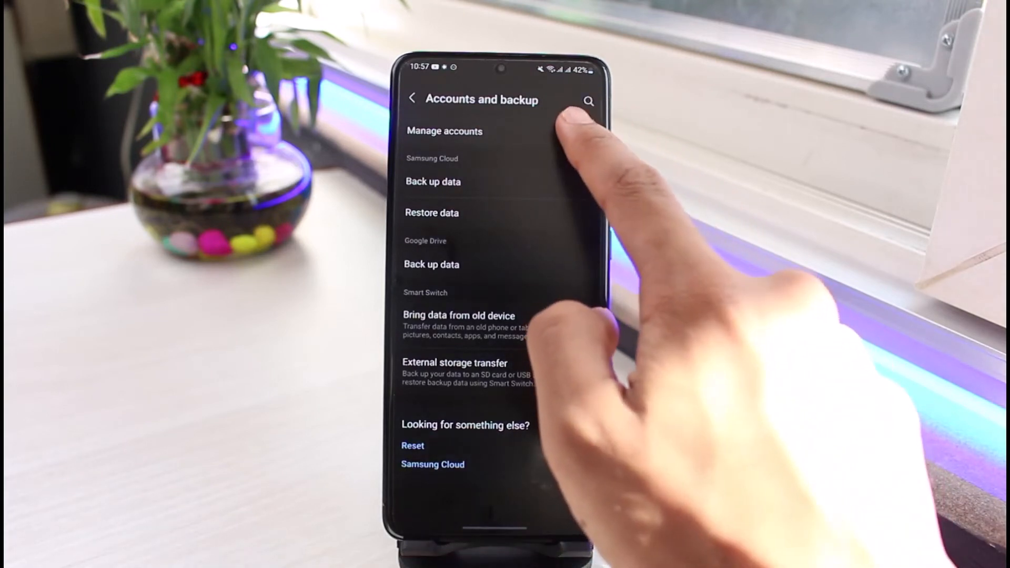
pyautogui.click(444, 130)
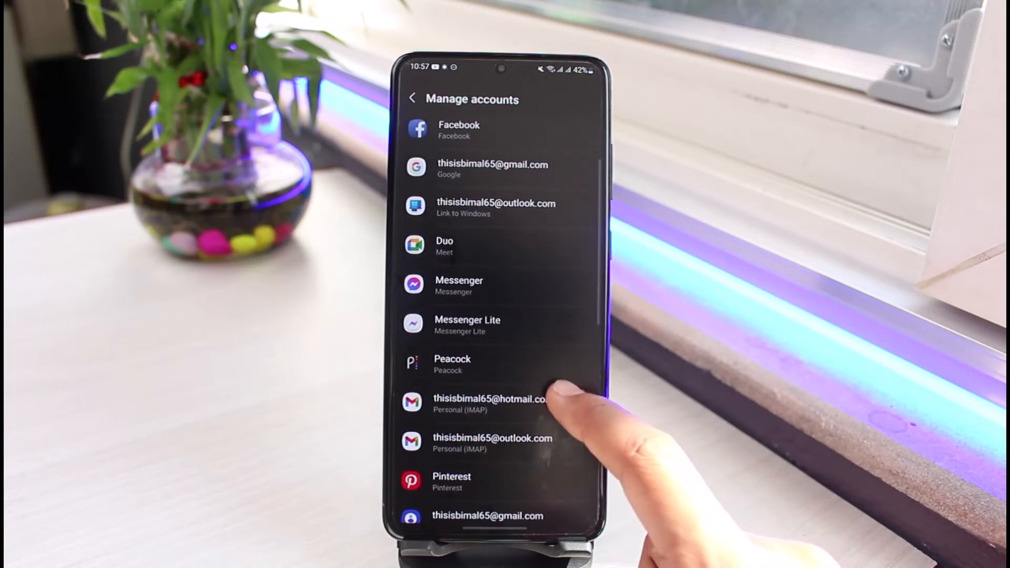
# Remove the Google account from the phone, confirm, and return to Accounts and backup.
pyautogui.click(493, 168)
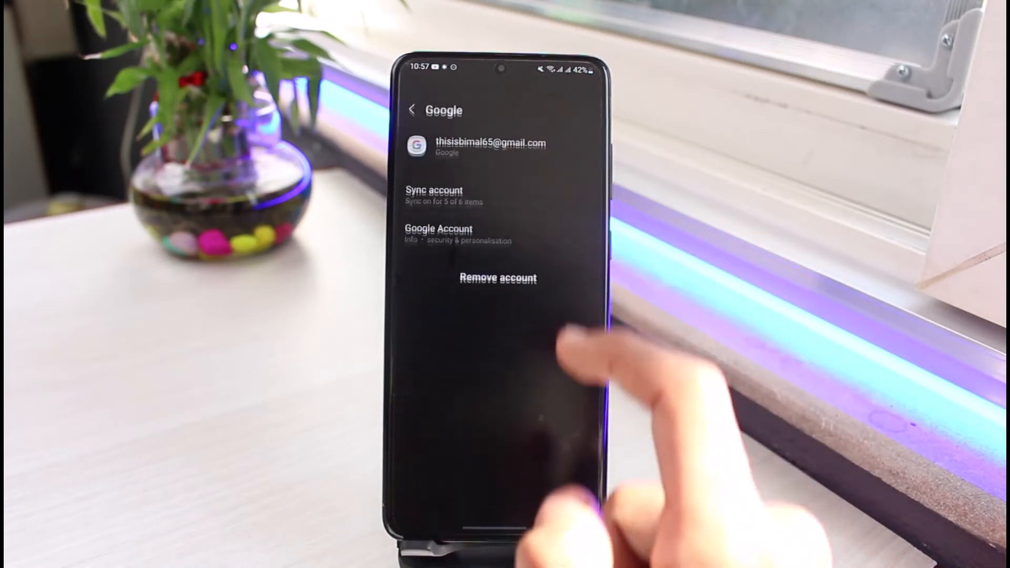
pyautogui.click(497, 278)
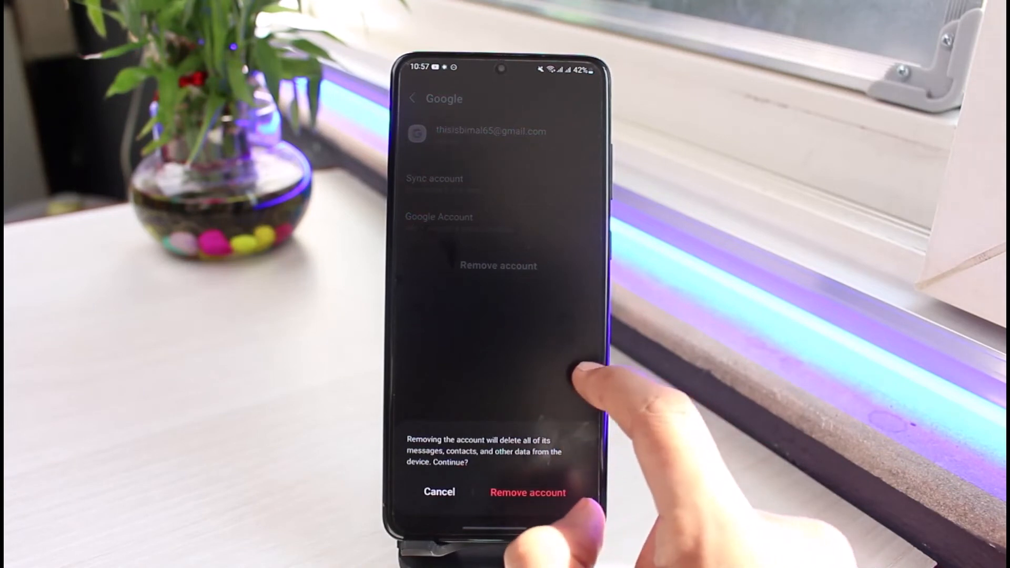
pyautogui.click(528, 493)
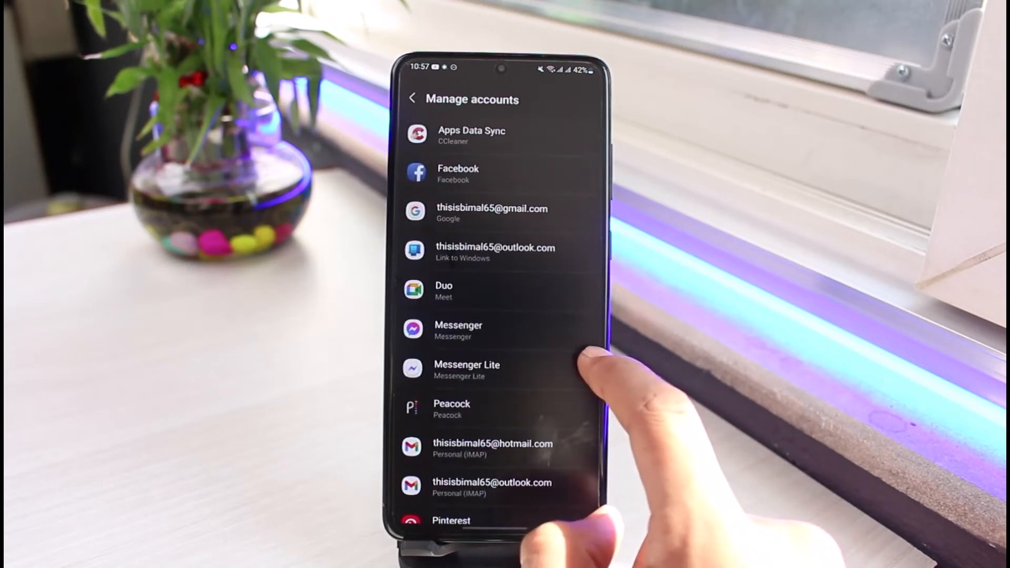
pyautogui.click(412, 99)
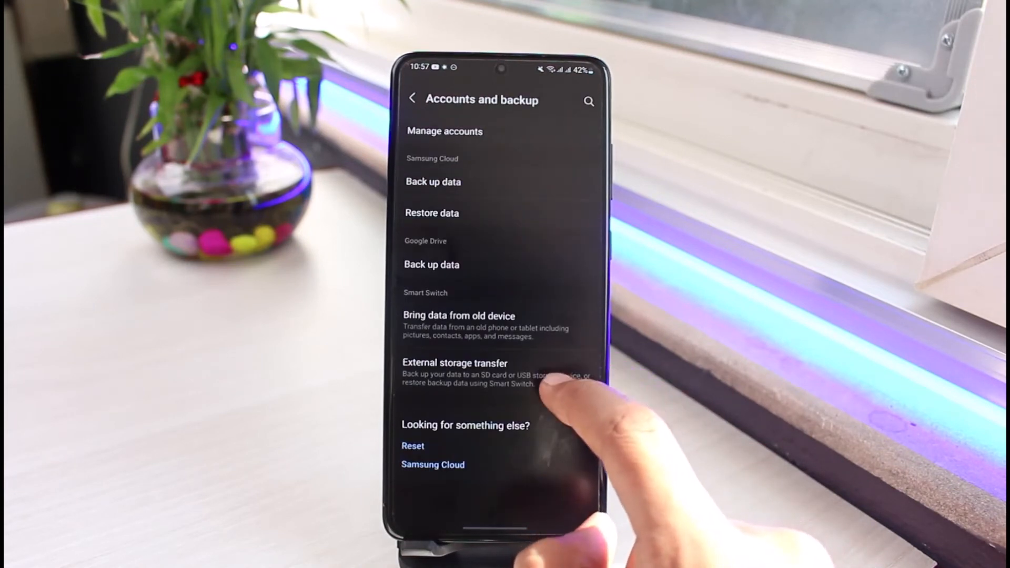
# Leave Settings and relaunch Google Play Store from the Google apps folder.
pyautogui.click(411, 99)
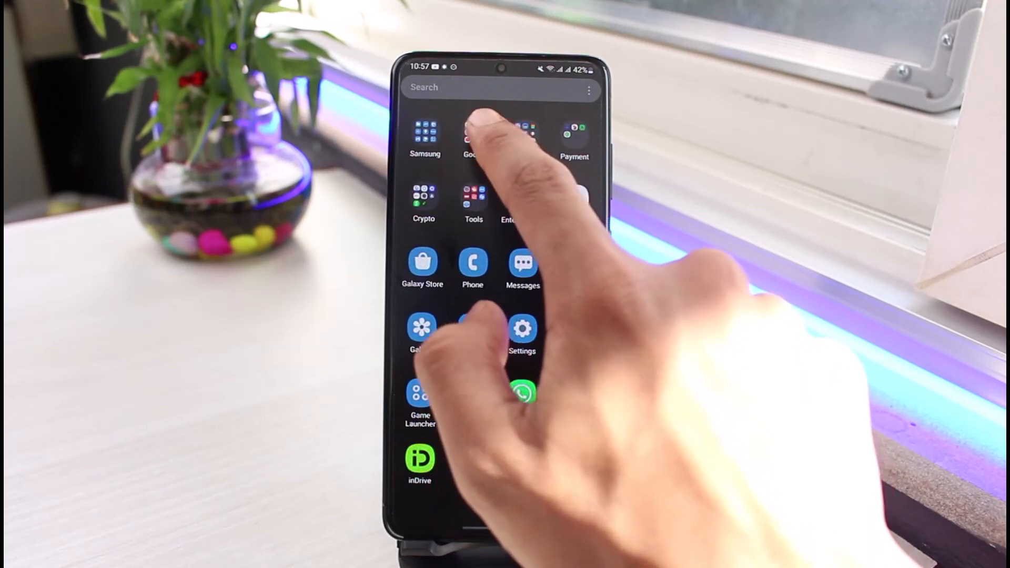
pyautogui.click(473, 136)
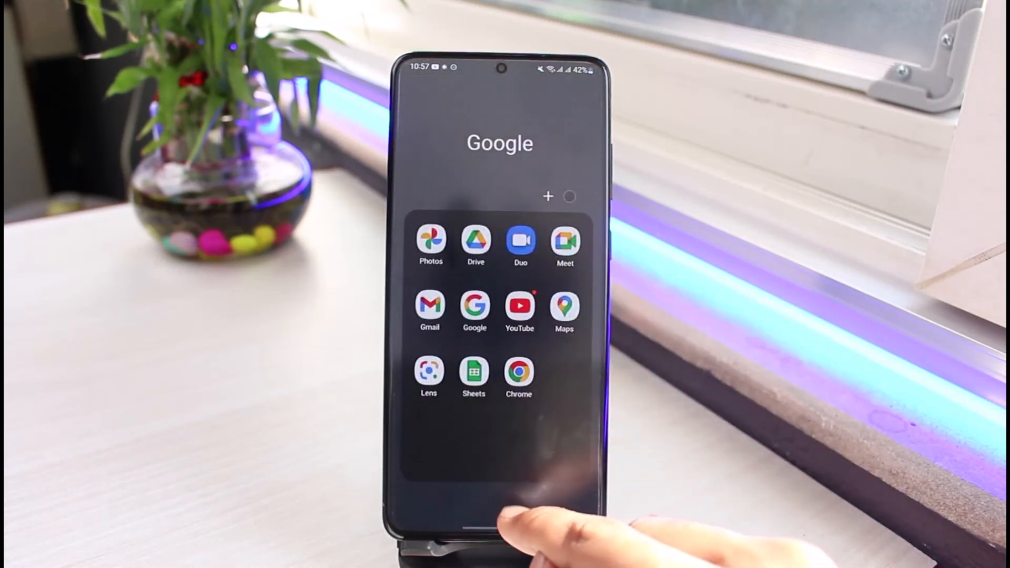
pyautogui.hscroll(-3)
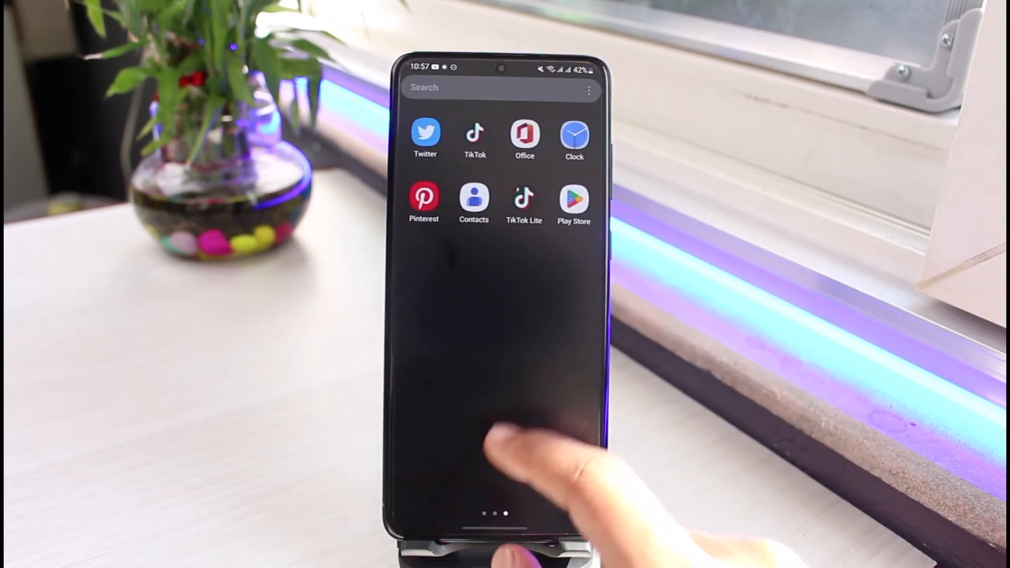
pyautogui.click(573, 196)
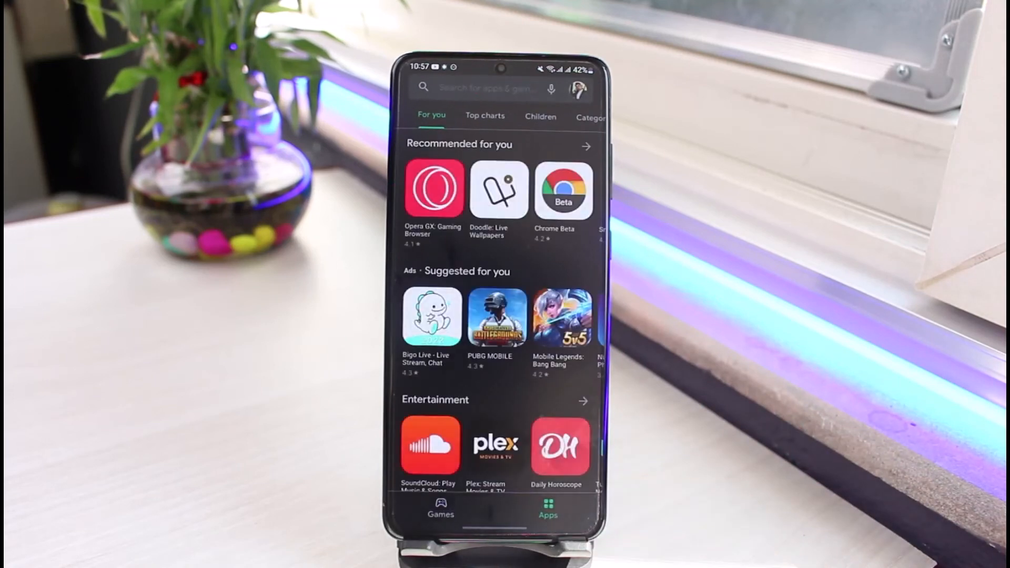